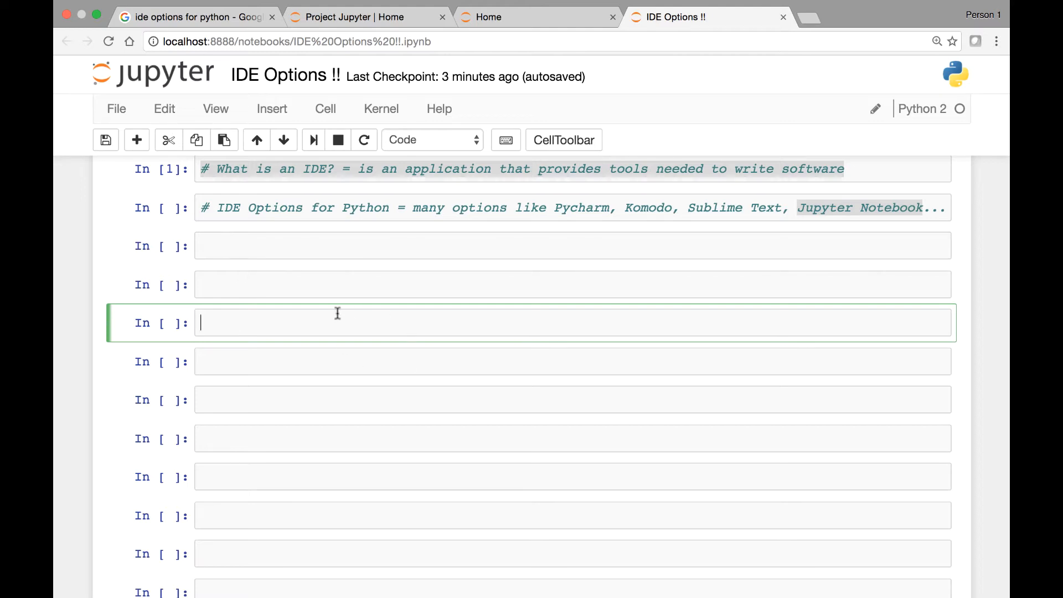
# Enter the arithmetic expression 4 + 5 in the empty code cell below the IDE comments.
pyautogui.write('4 + 5')
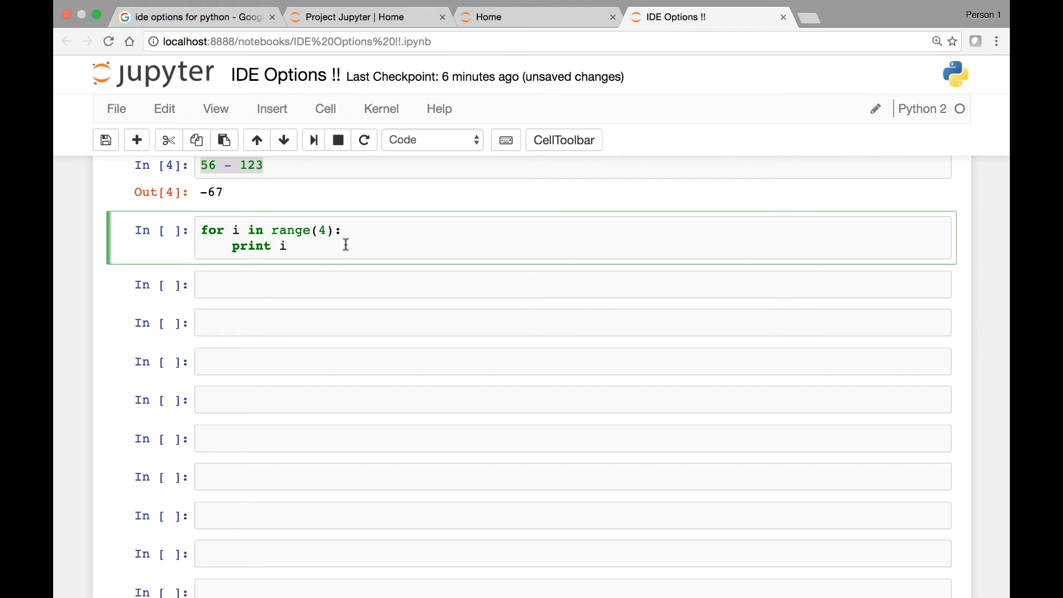
# Switch to the browser tab showing the jupyter.org homepage.
pyautogui.click(359, 17)
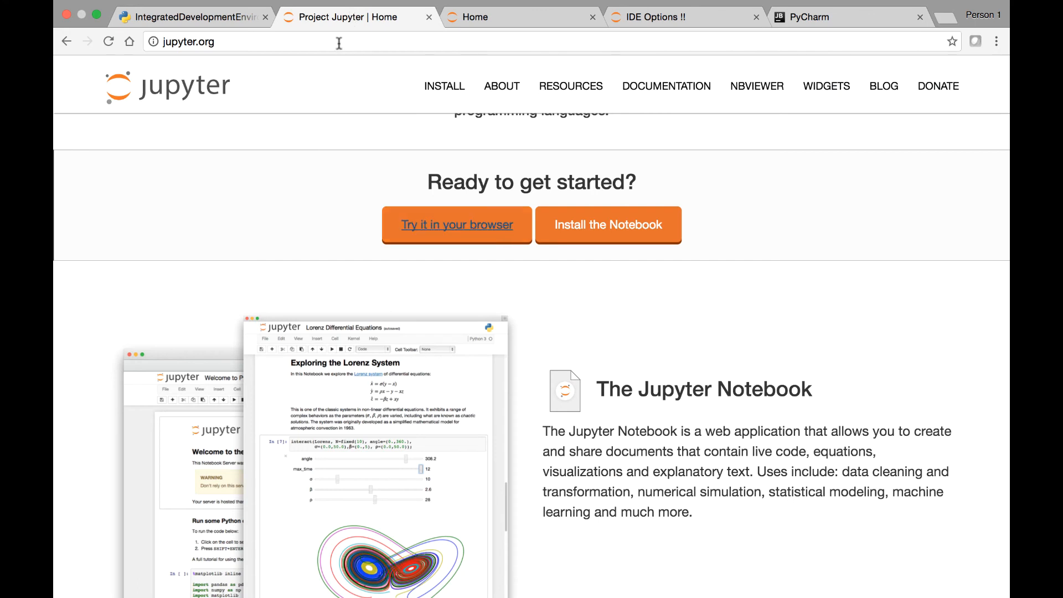